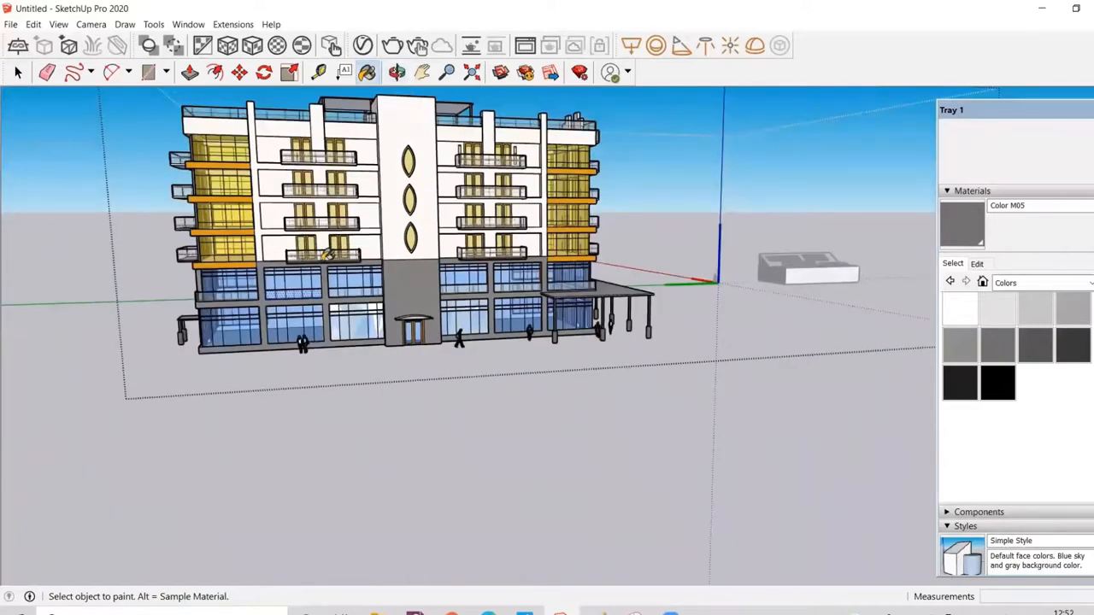
pyautogui.moveTo(369, 246)
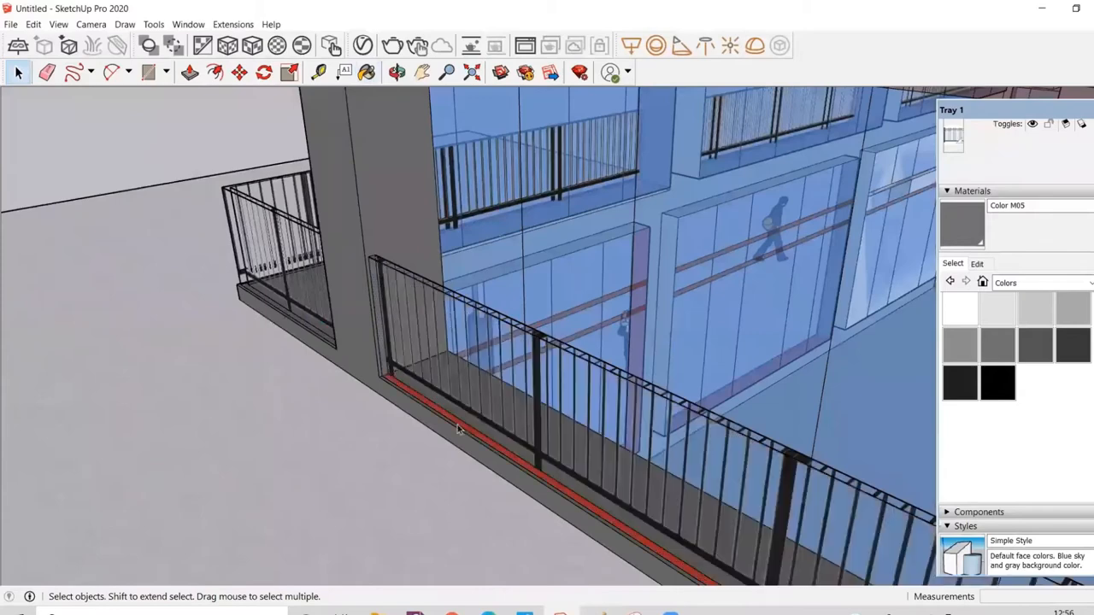
# - Zoom in on the lower balcony railing to reach its base edge
pyautogui.scroll(-3)
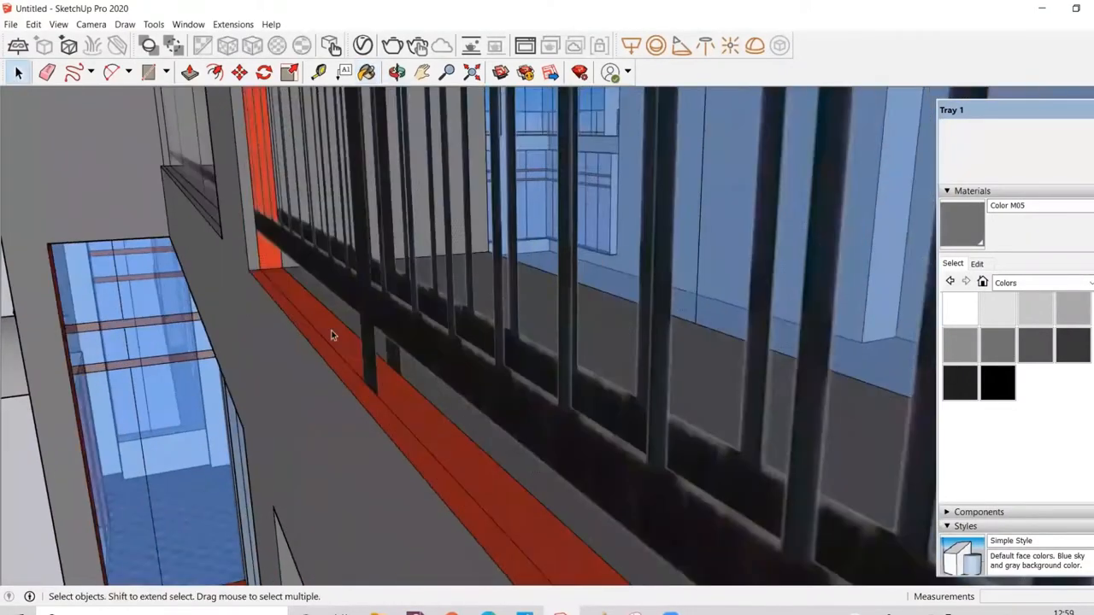
# - Orbit around the railing to view the red strip along its base and the wall
pyautogui.moveTo(334, 333); pyautogui.dragTo(226, 410)
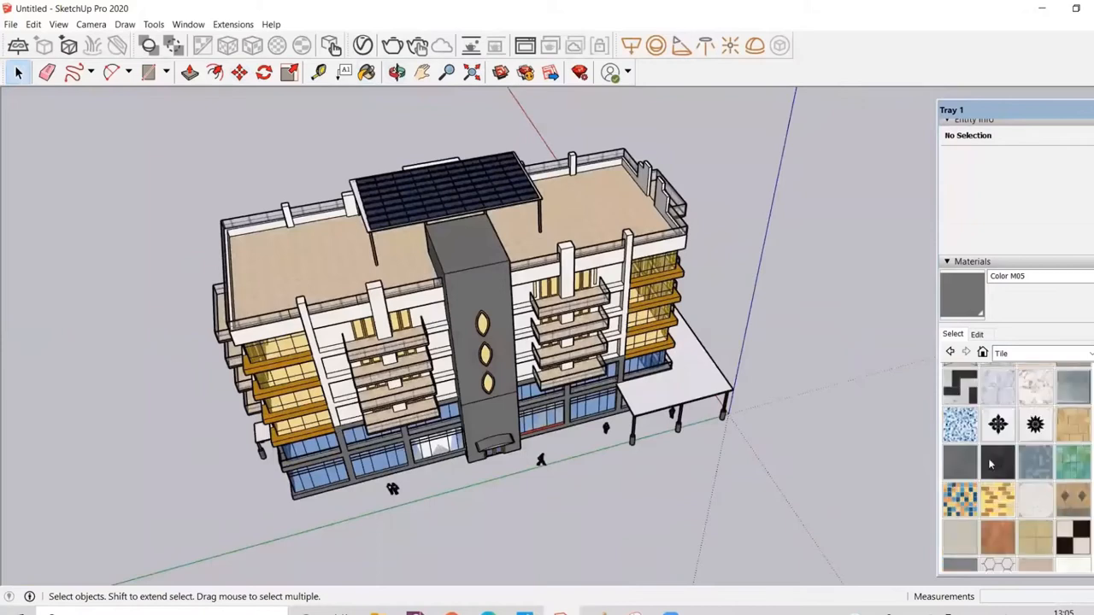
# - Apply Marble Carrara Gold Floor Tile to the roof deck and tile the balcony floors
pyautogui.scroll(-3)
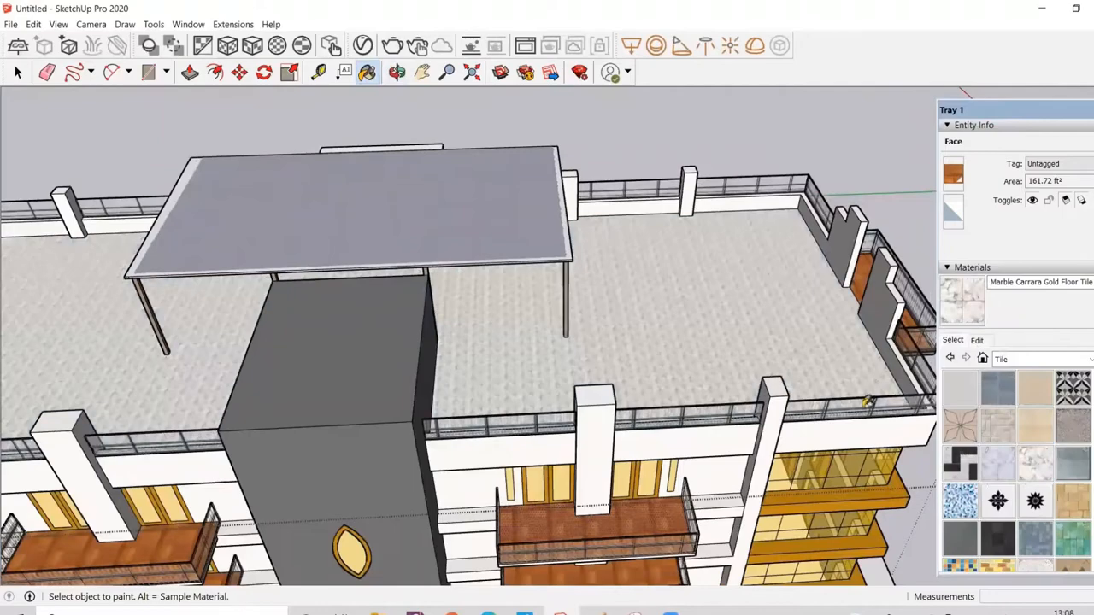
pyautogui.click(976, 338)
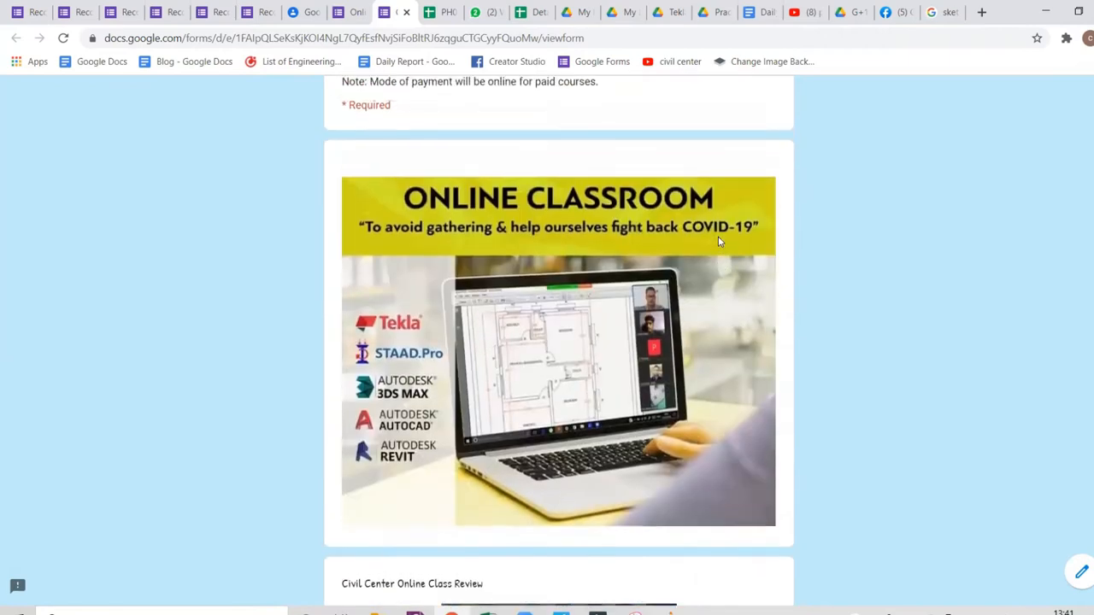
pyautogui.scroll(3)
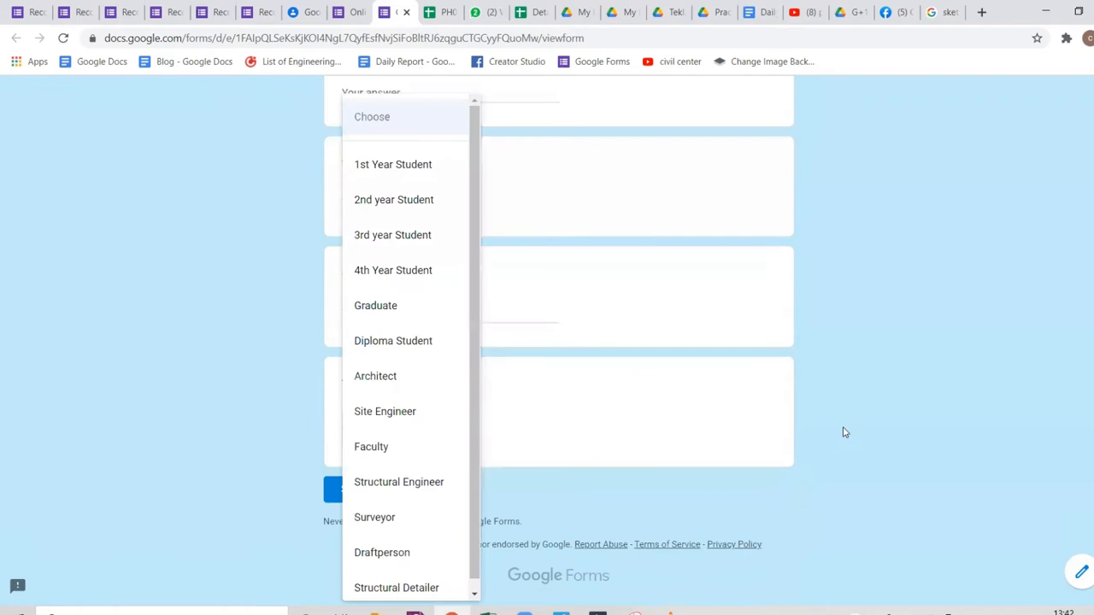
pyautogui.click(845, 431)
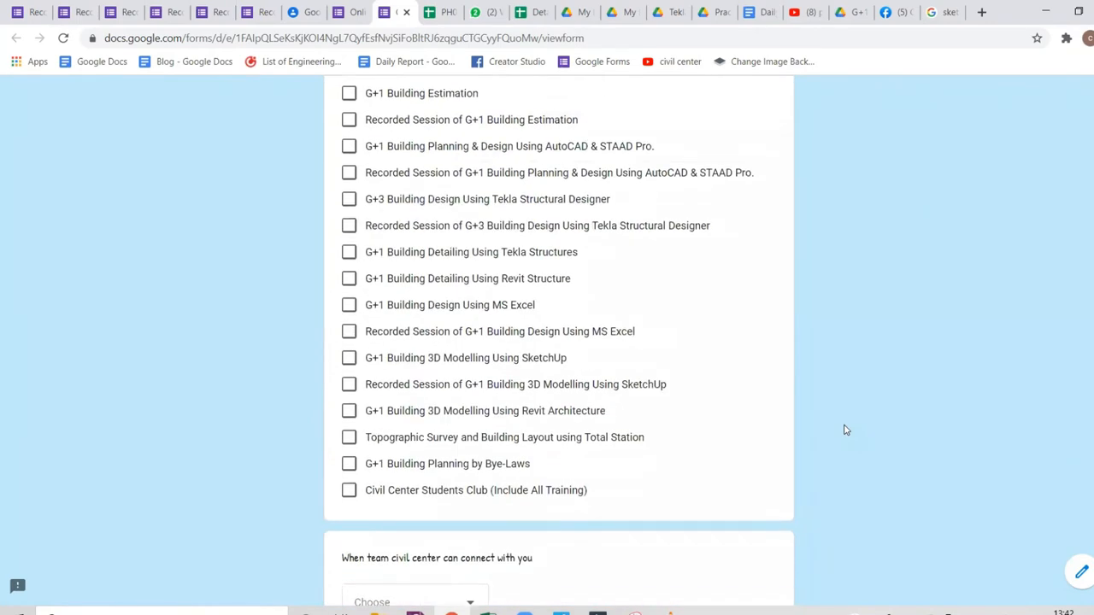
pyautogui.moveTo(844, 431)
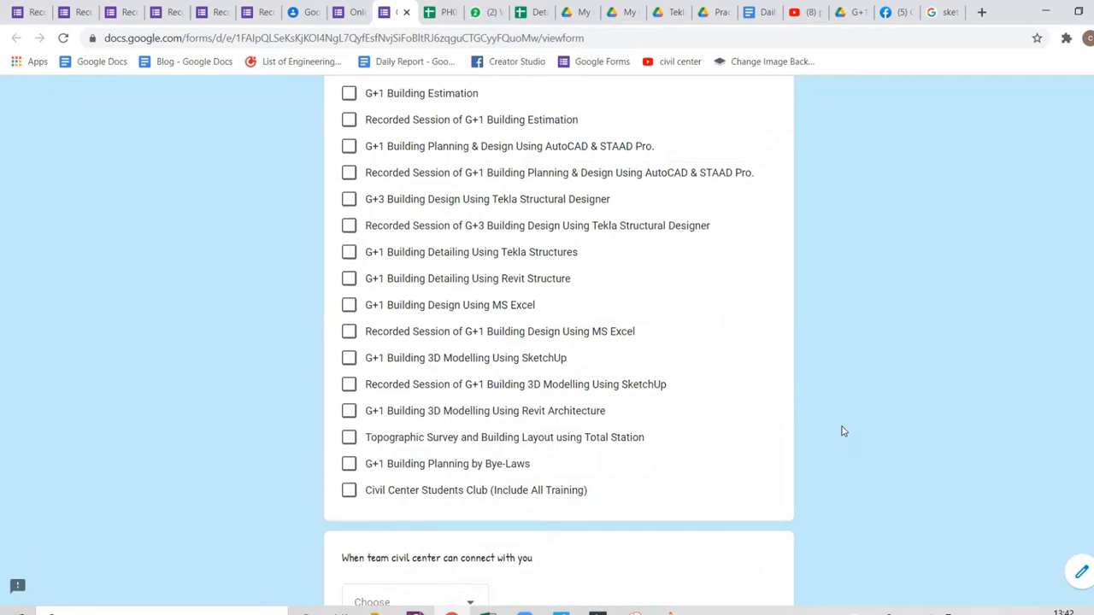
pyautogui.scroll(3)
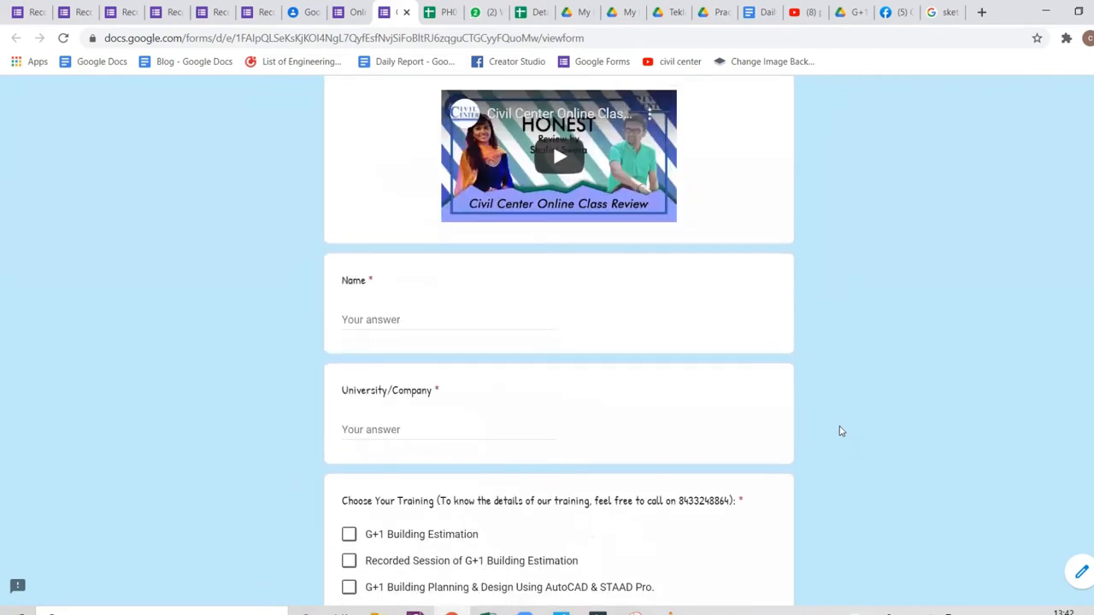